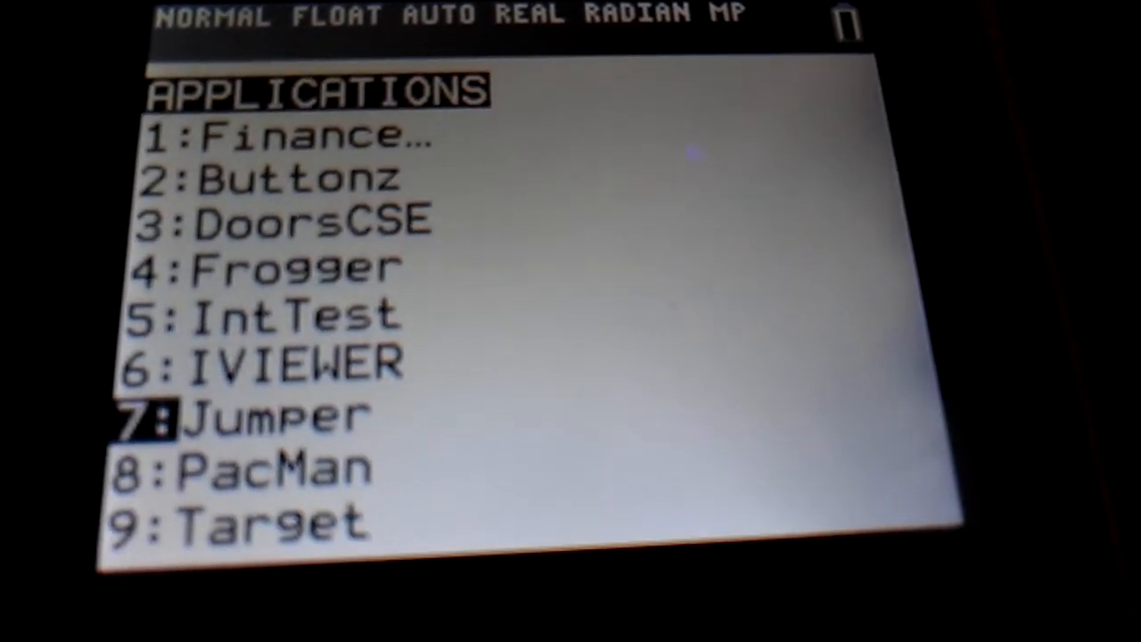
Launch 7:Jumper from the Applications menu to start a game among the platforms
{"action": "key", "text": "enter"}
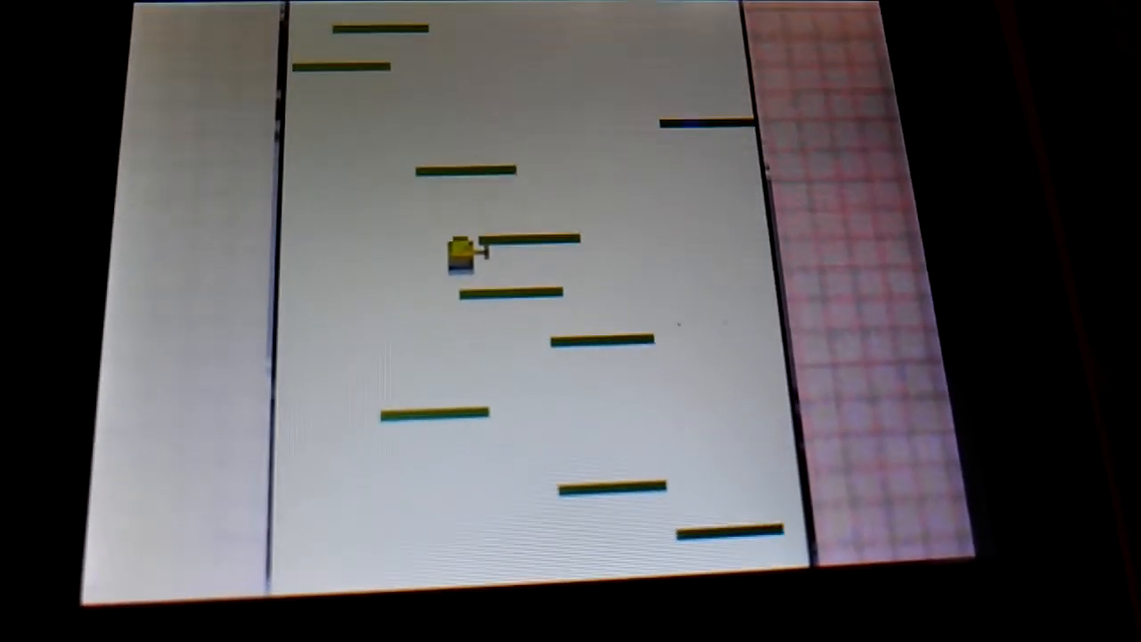